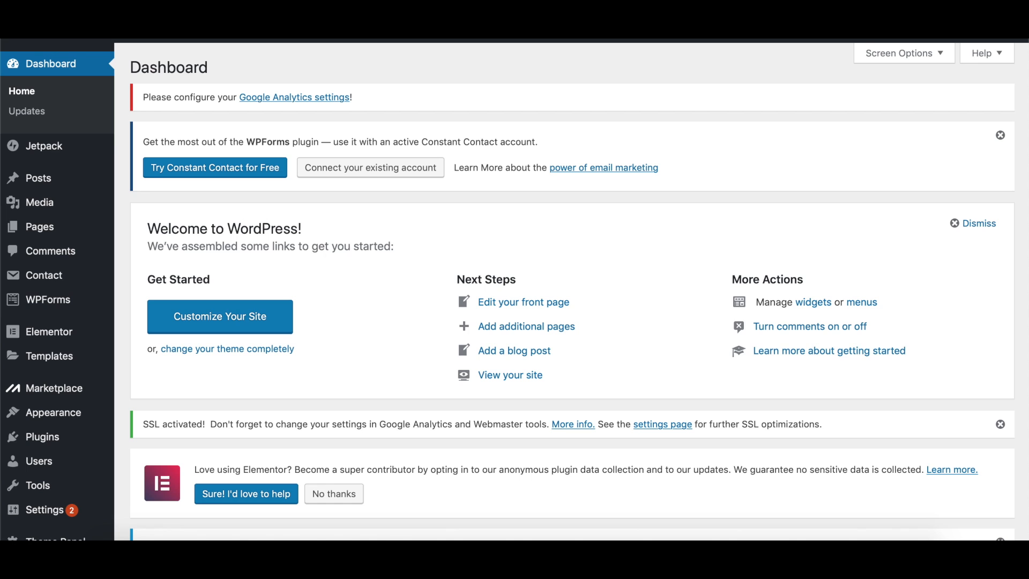
{"action": "mouse_move", "coordinate": [38, 485]}
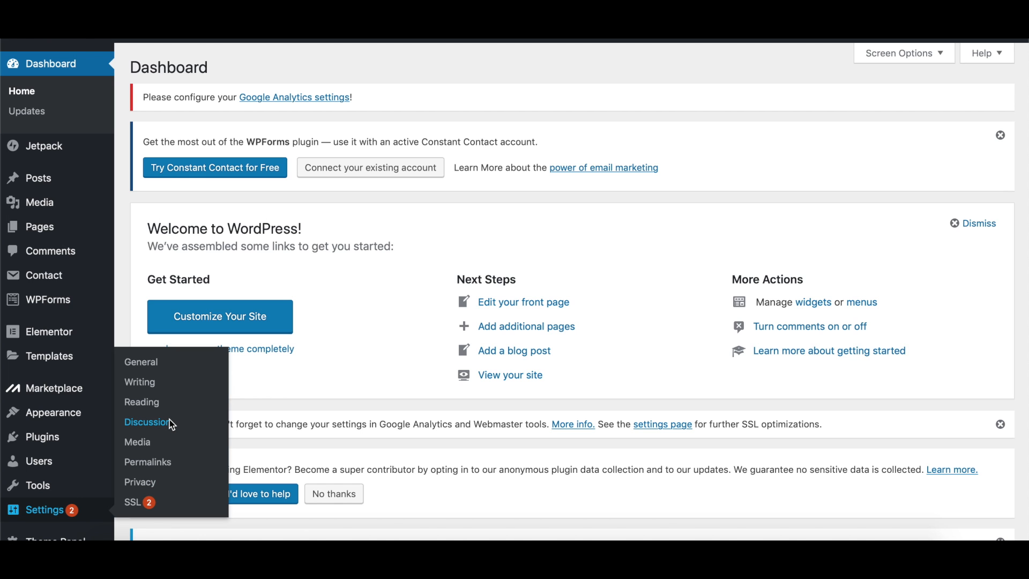
Open Discussion Settings and scroll to the Avatars section's default avatar options
{"action": "left_click", "coordinate": [147, 421]}
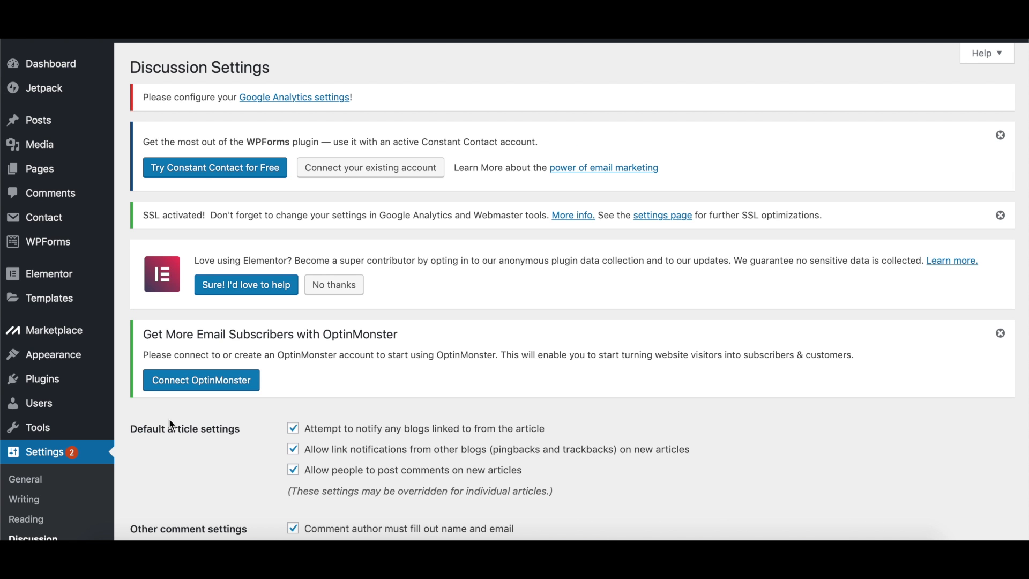
{"action": "mouse_move", "coordinate": [1009, 476]}
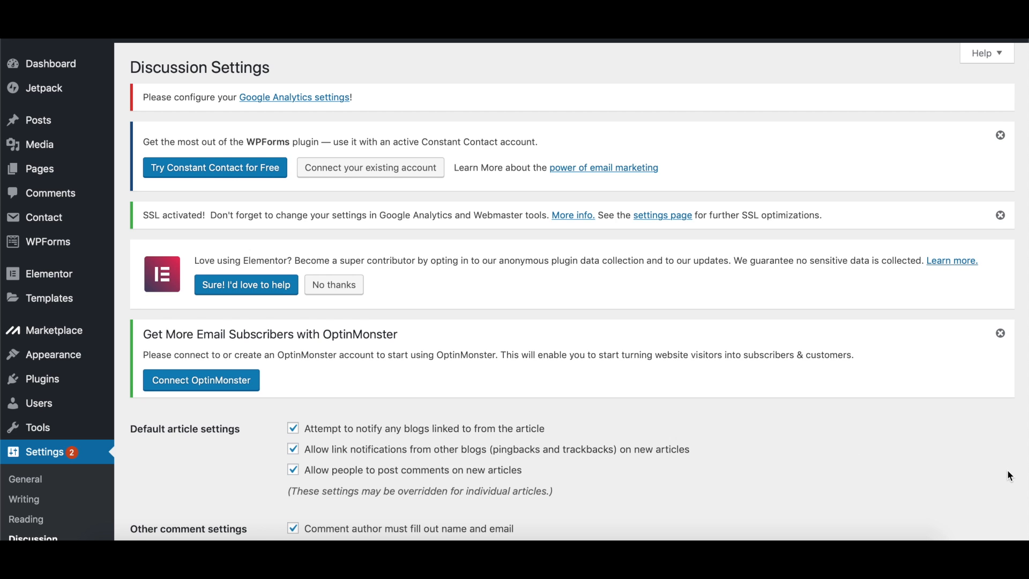
{"action": "scroll", "scroll_direction": "down", "scroll_amount": 3}
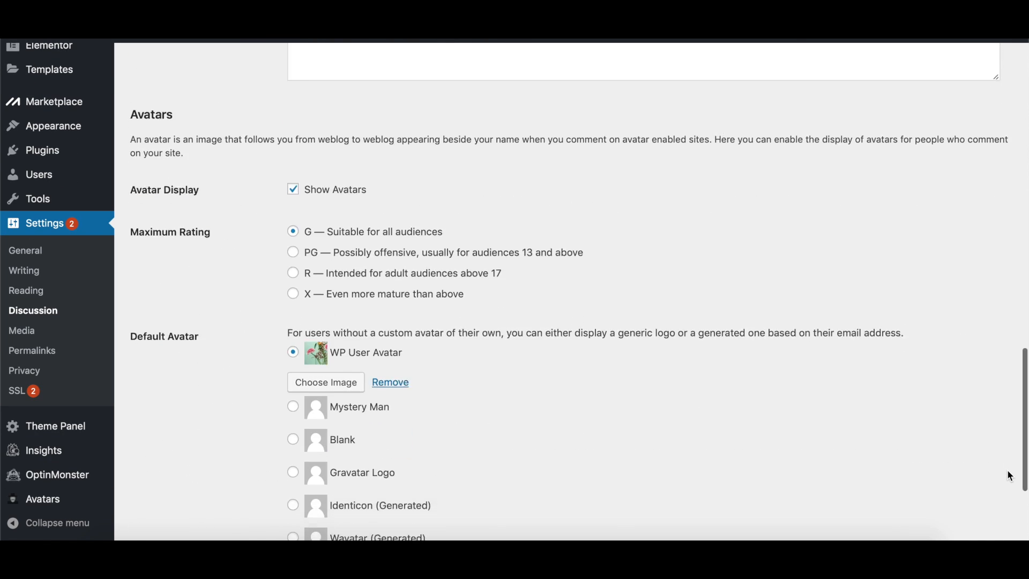
{"action": "scroll", "scroll_direction": "down", "scroll_amount": 3}
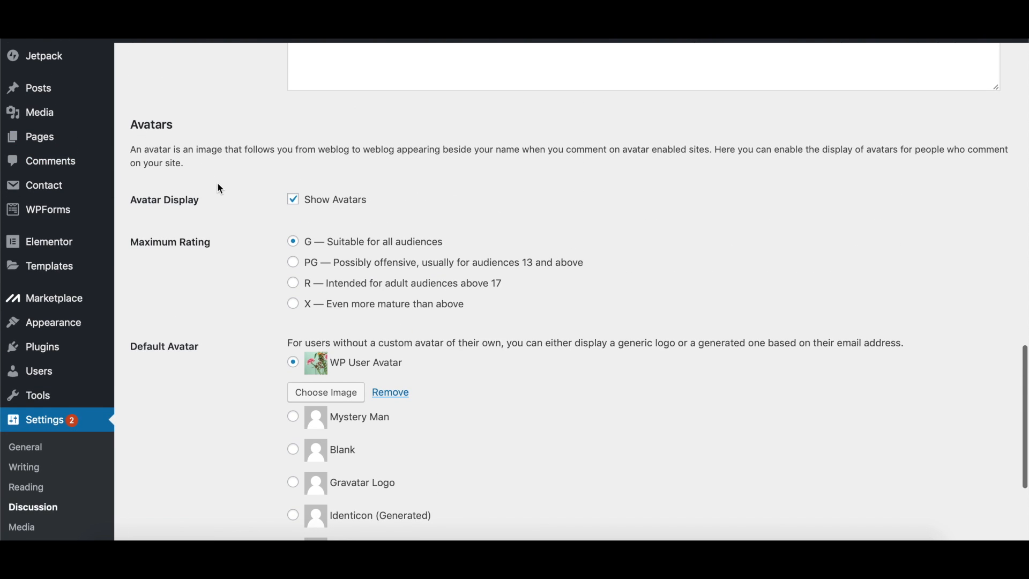
{"action": "mouse_move", "coordinate": [233, 247]}
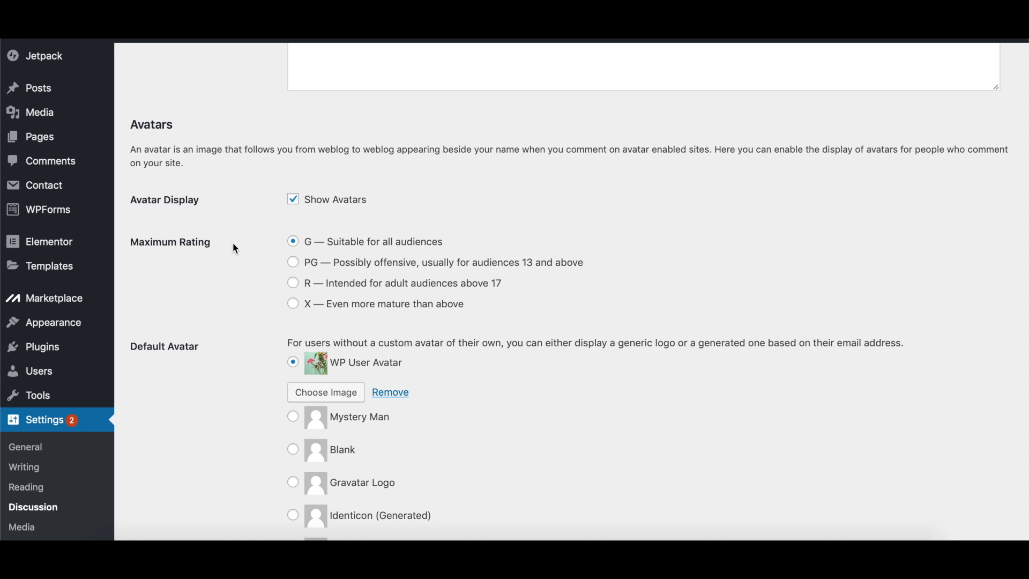
{"action": "scroll", "scroll_direction": "down", "scroll_amount": 3}
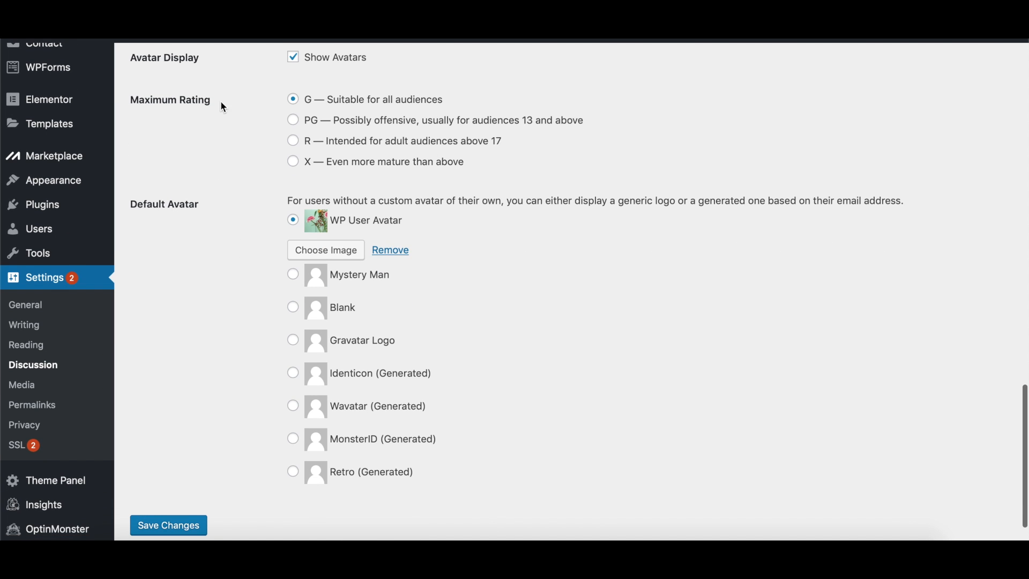
{"action": "mouse_move", "coordinate": [197, 120]}
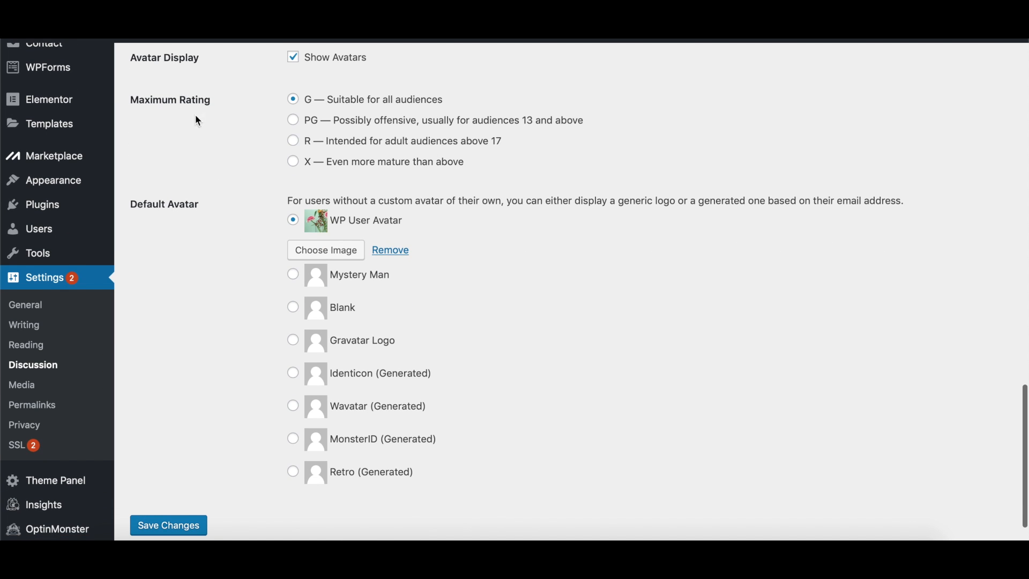
{"action": "mouse_move", "coordinate": [295, 258]}
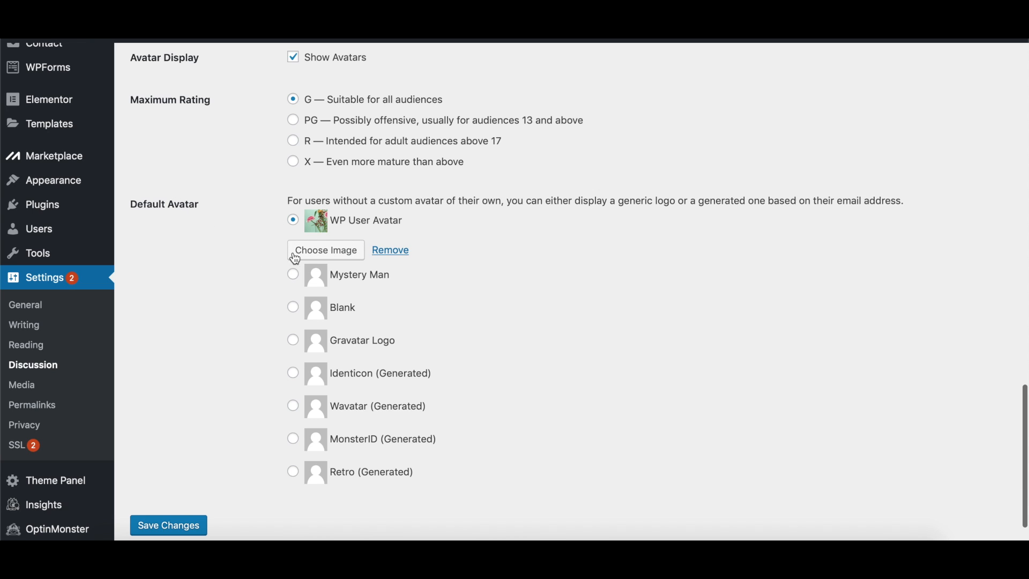
{"action": "mouse_move", "coordinate": [432, 265]}
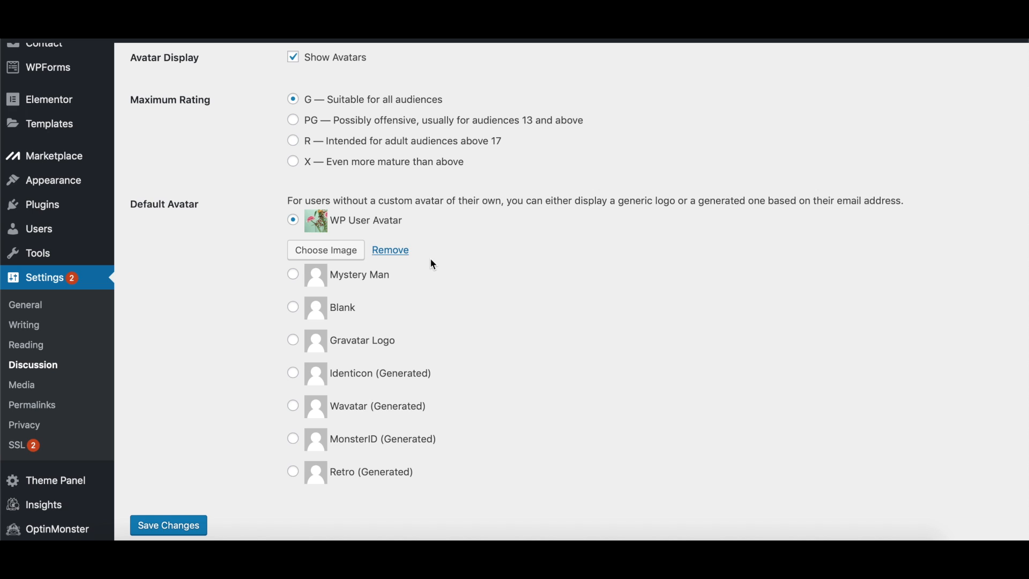
{"action": "mouse_move", "coordinate": [338, 273]}
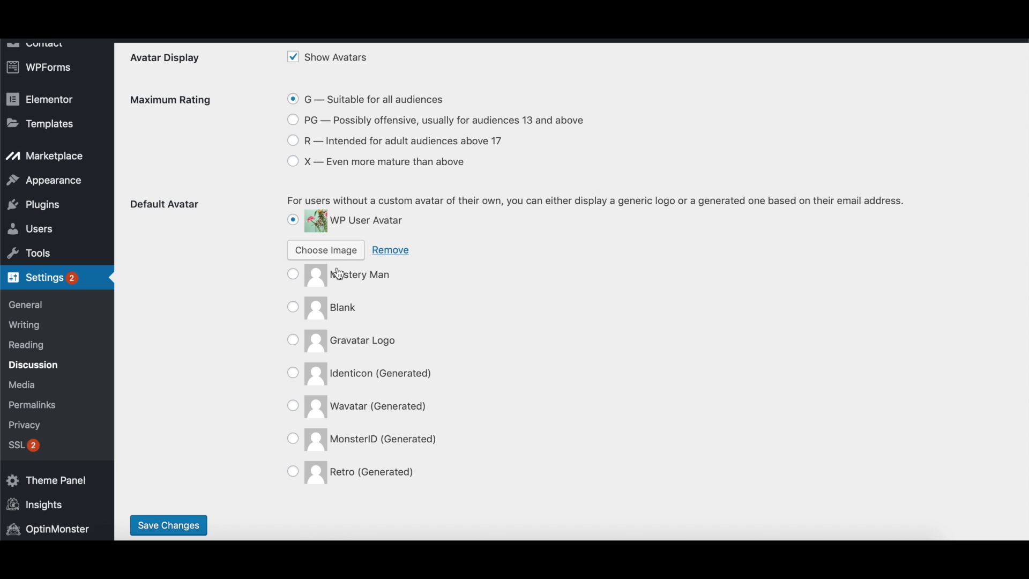
{"action": "mouse_move", "coordinate": [76, 280]}
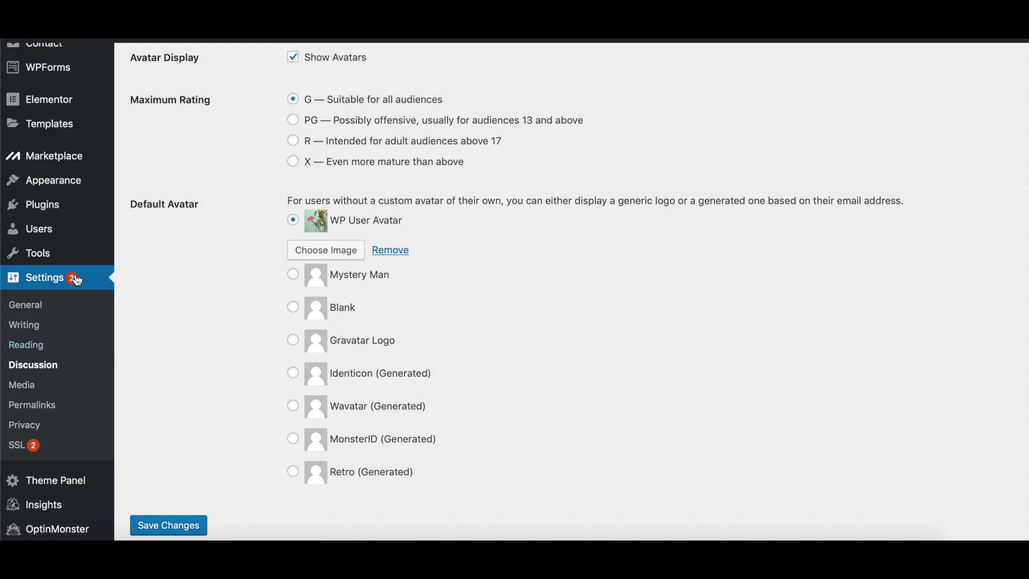
{"action": "mouse_move", "coordinate": [42, 204]}
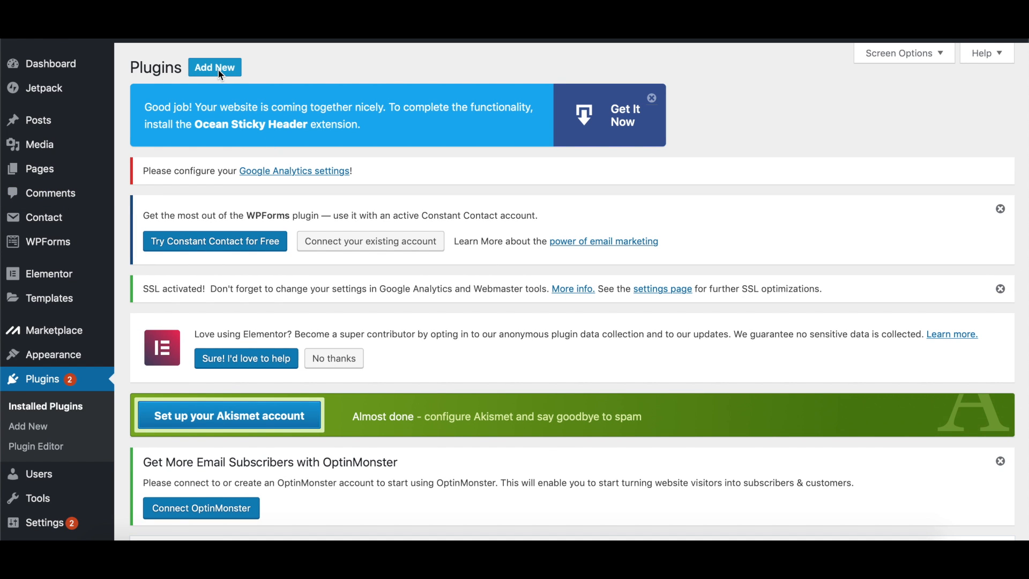
Open Plugins > Add New and focus the Search plugins box
{"action": "left_click", "coordinate": [214, 67]}
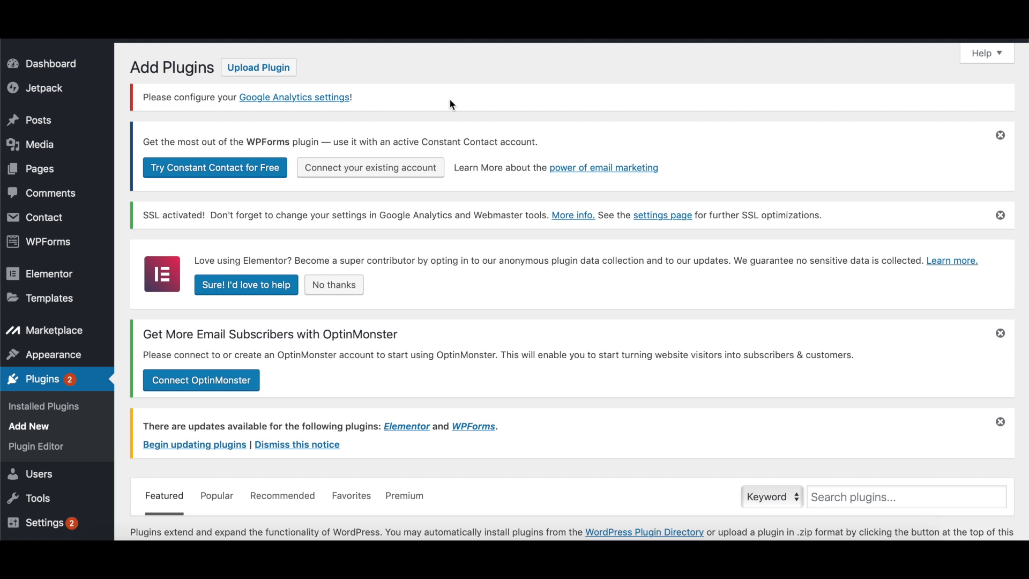
{"action": "scroll", "scroll_direction": "down", "scroll_amount": 3}
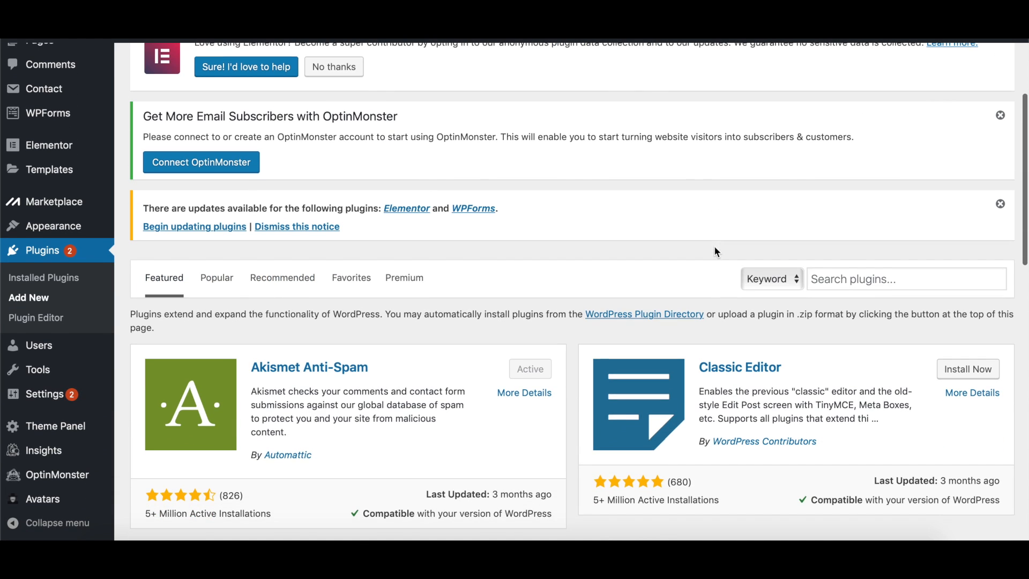
{"action": "left_click", "coordinate": [906, 279]}
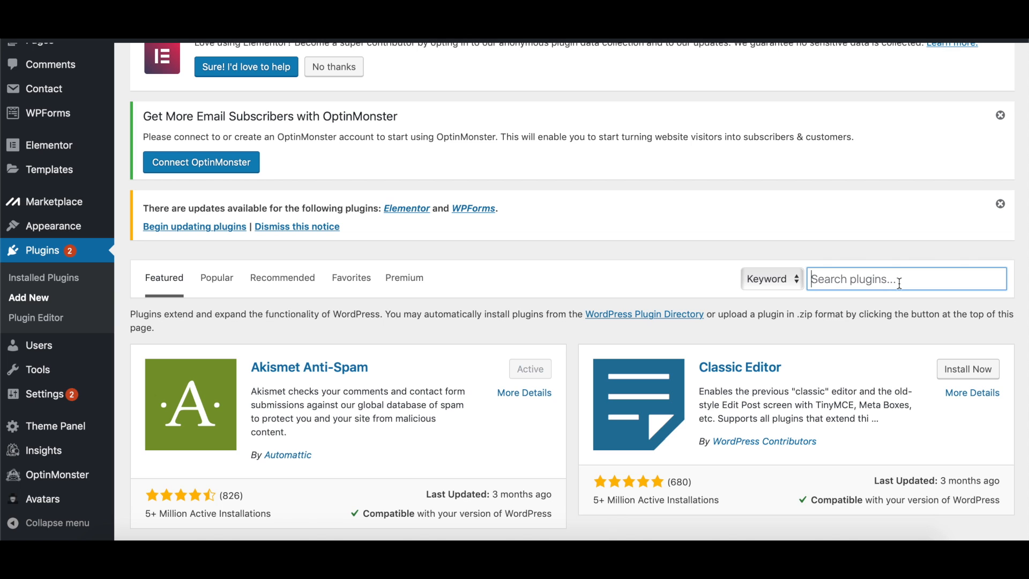
{"action": "type", "text": "WP User Avatar"}
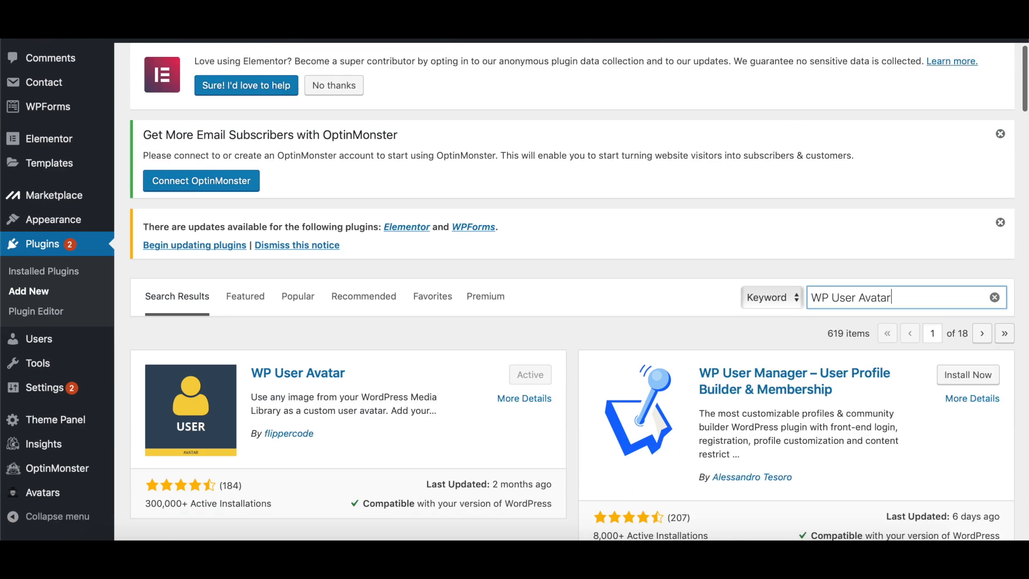
{"action": "scroll", "scroll_direction": "down", "scroll_amount": 3}
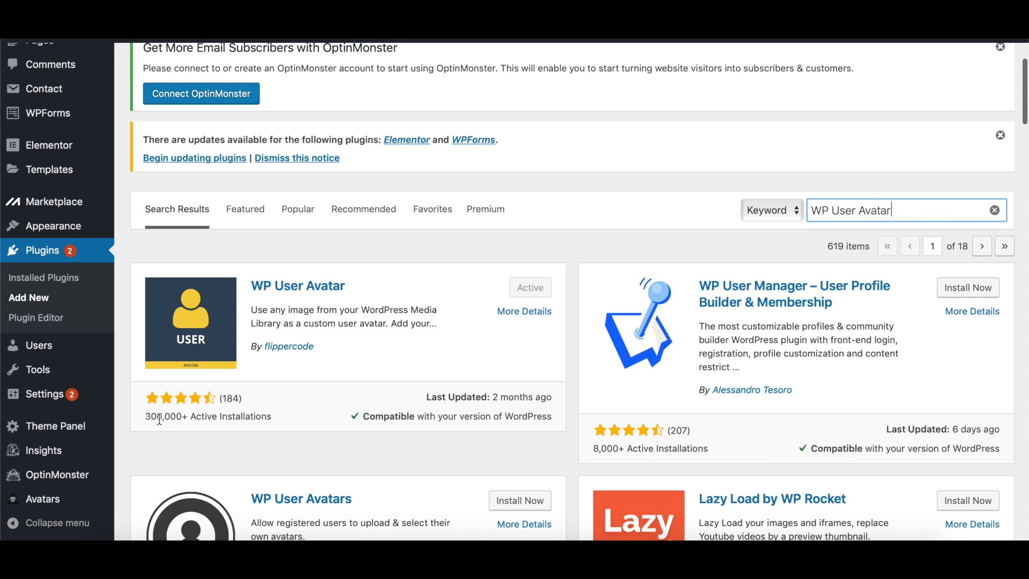
{"action": "mouse_move", "coordinate": [222, 428]}
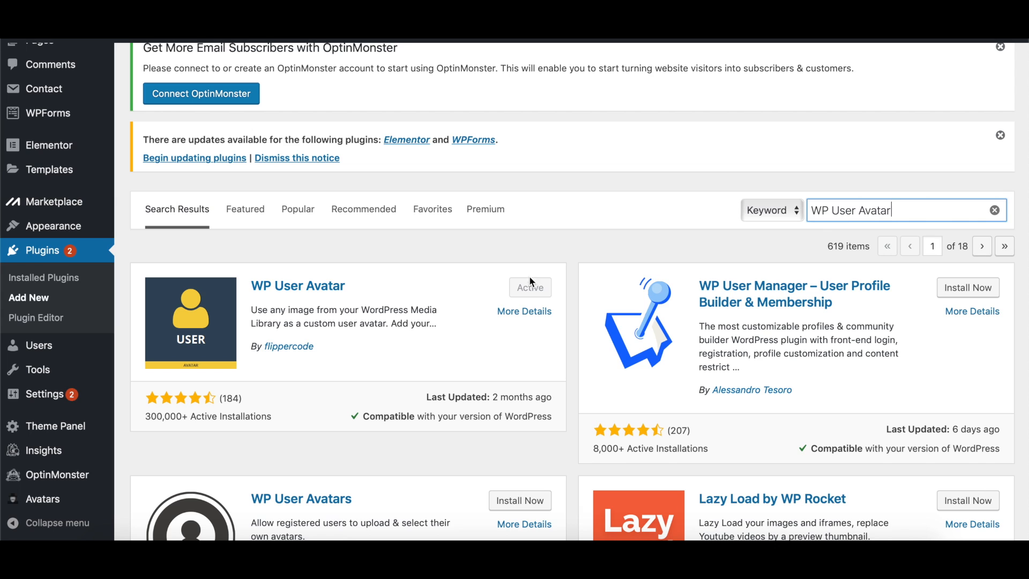
{"action": "mouse_move", "coordinate": [540, 298]}
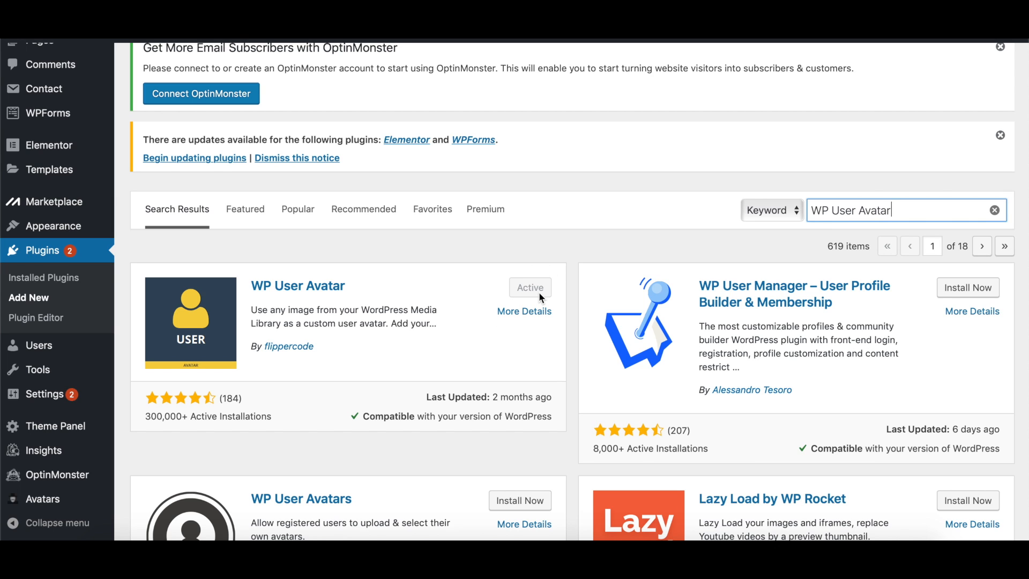
{"action": "mouse_move", "coordinate": [546, 293]}
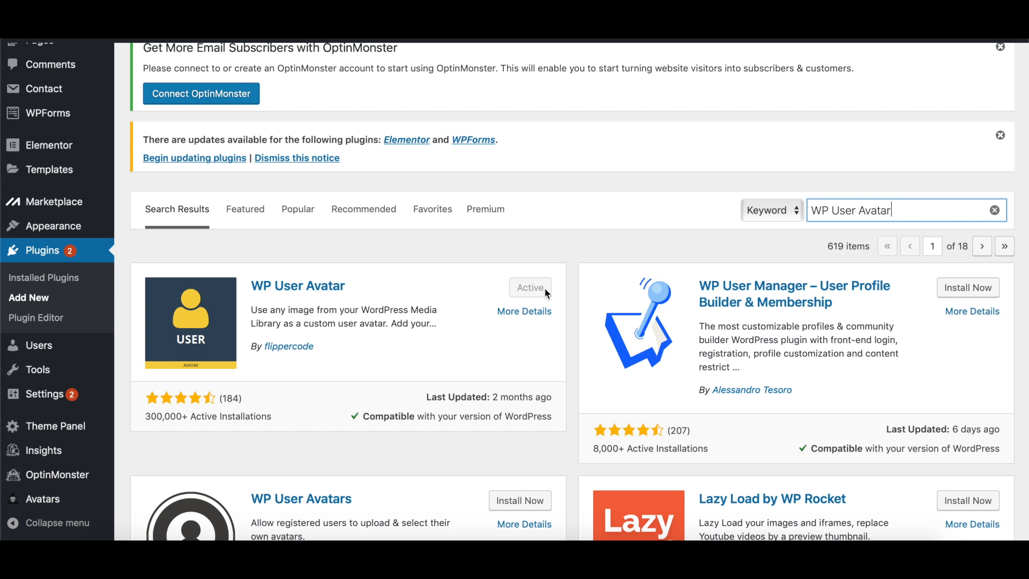
{"action": "mouse_move", "coordinate": [97, 316]}
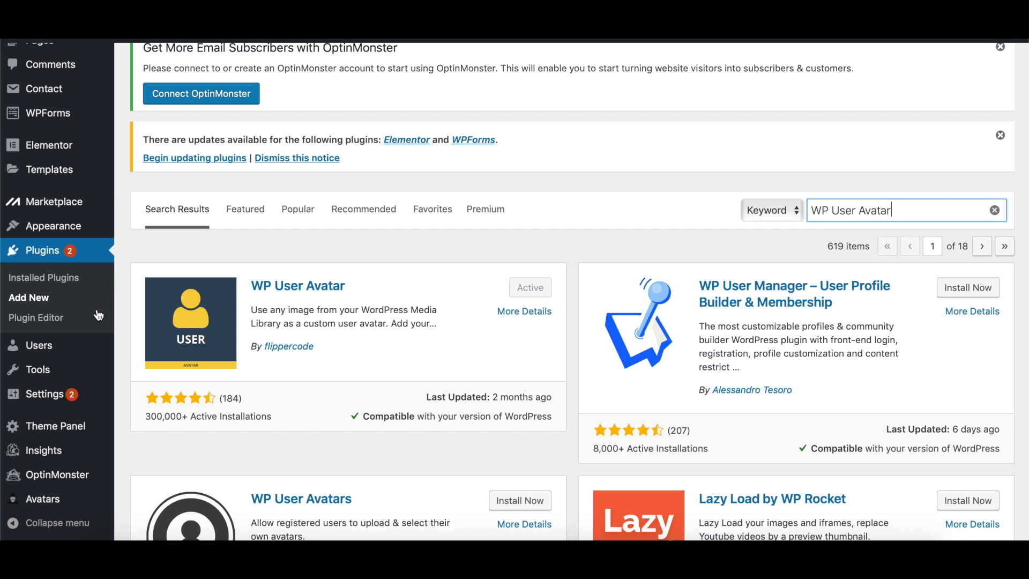
{"action": "mouse_move", "coordinate": [44, 278]}
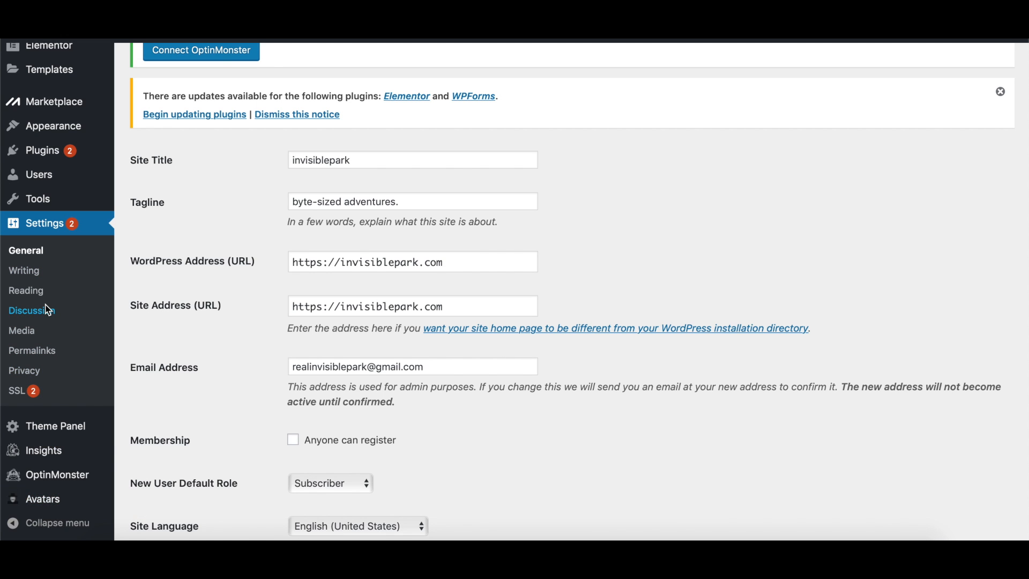
Reopen Discussion Settings and scroll to Avatars, where WP User Avatar is the default
{"action": "left_click", "coordinate": [33, 309]}
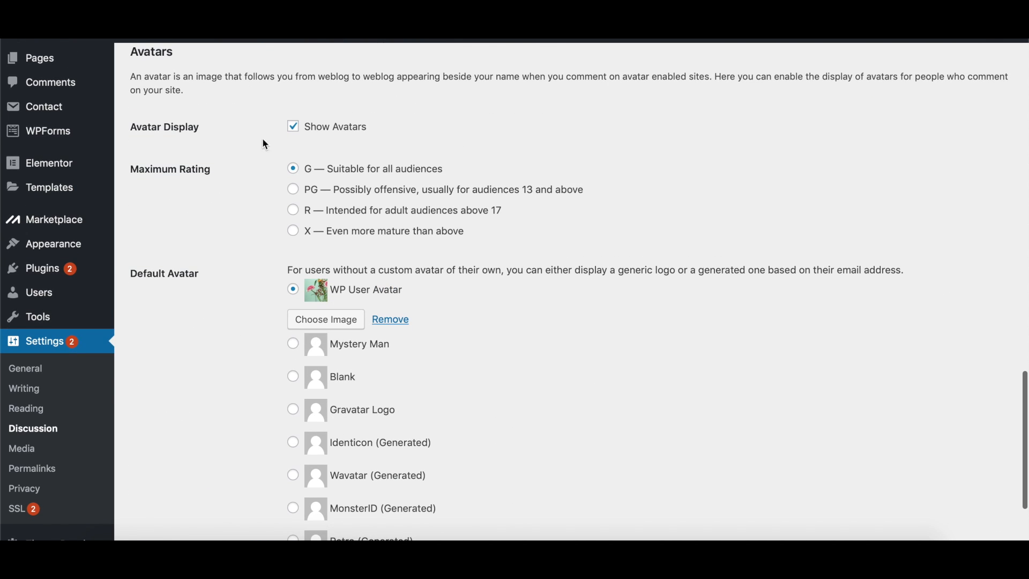
{"action": "mouse_move", "coordinate": [259, 368]}
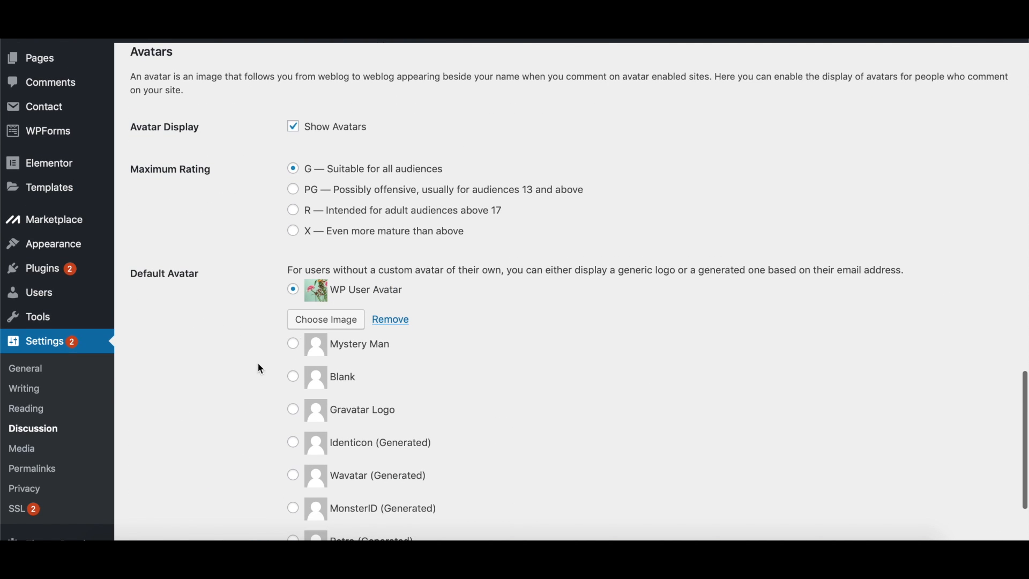
{"action": "scroll", "scroll_direction": "down", "scroll_amount": 3}
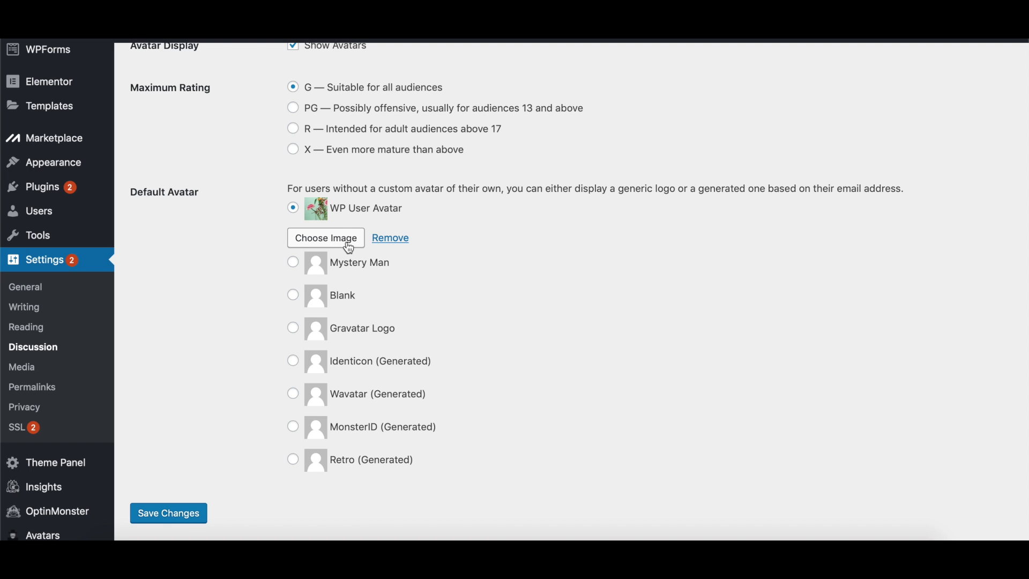
{"action": "left_click", "coordinate": [326, 237]}
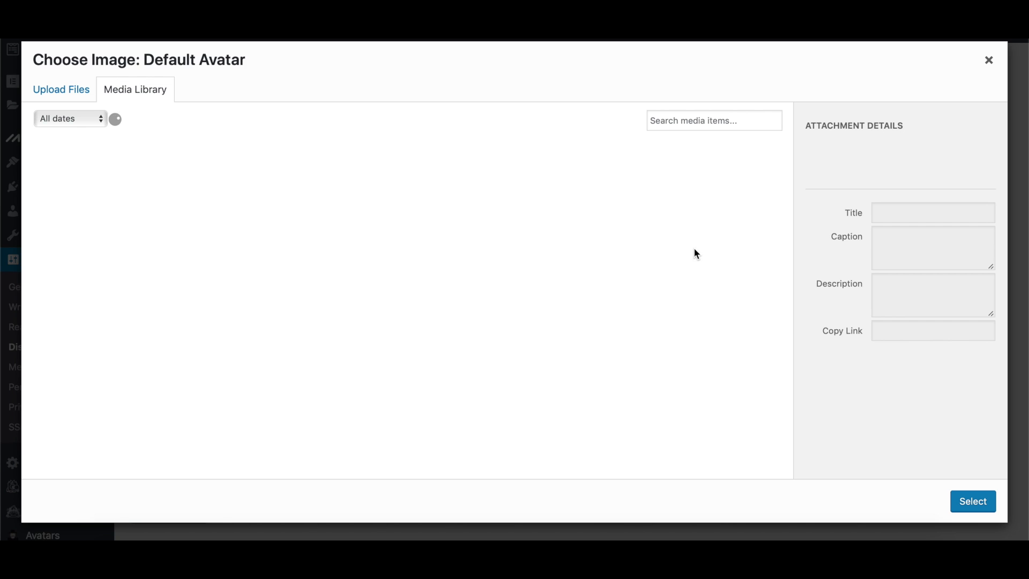
{"action": "left_click", "coordinate": [989, 61]}
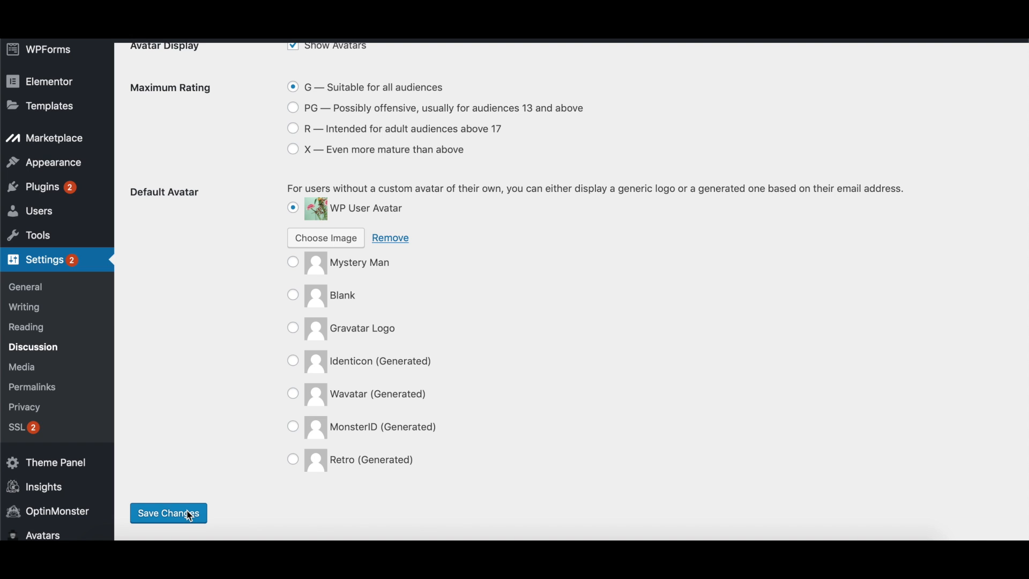
{"action": "mouse_move", "coordinate": [577, 488]}
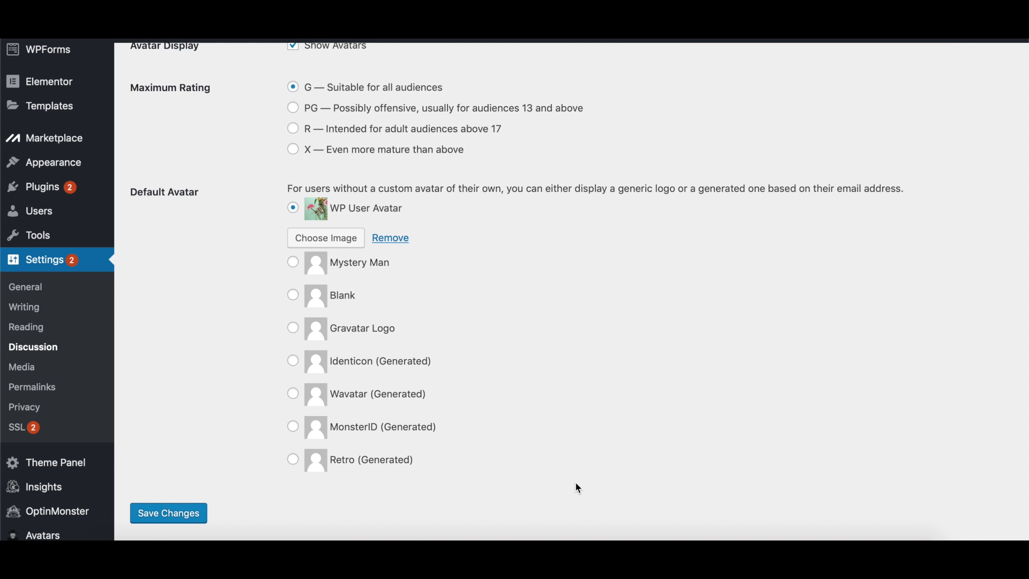
Save Changes on the Discussion Settings page, keeping WP User Avatar as default avatar
{"action": "left_click", "coordinate": [168, 512]}
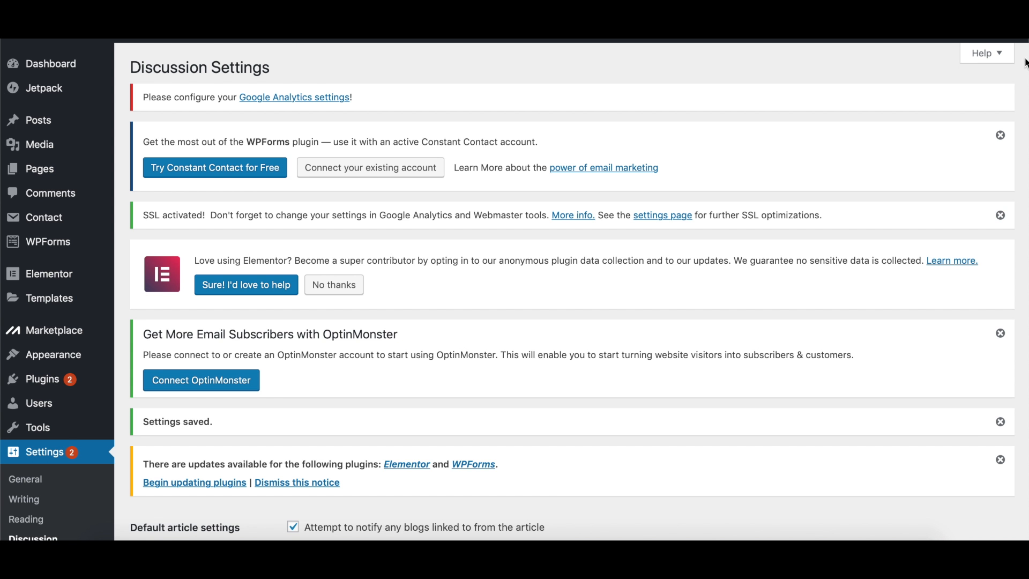
{"action": "mouse_move", "coordinate": [1014, 52]}
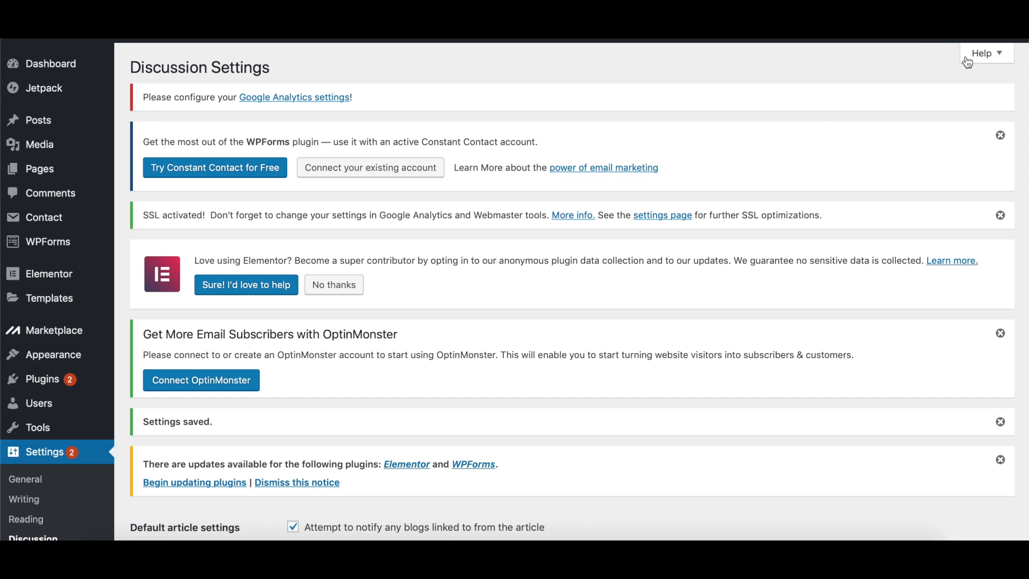
{"action": "mouse_move", "coordinate": [1021, 62]}
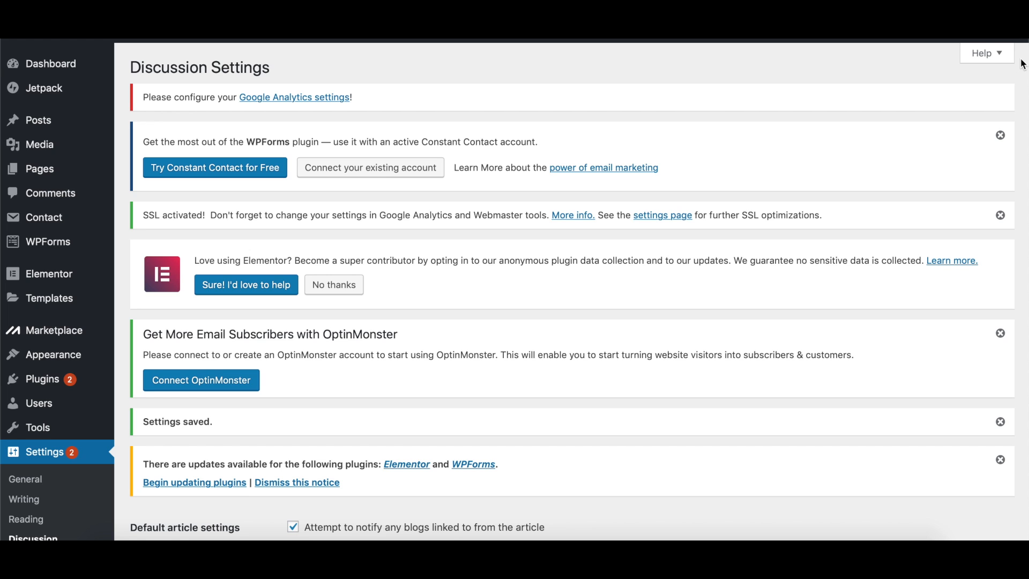
{"action": "mouse_move", "coordinate": [862, 106]}
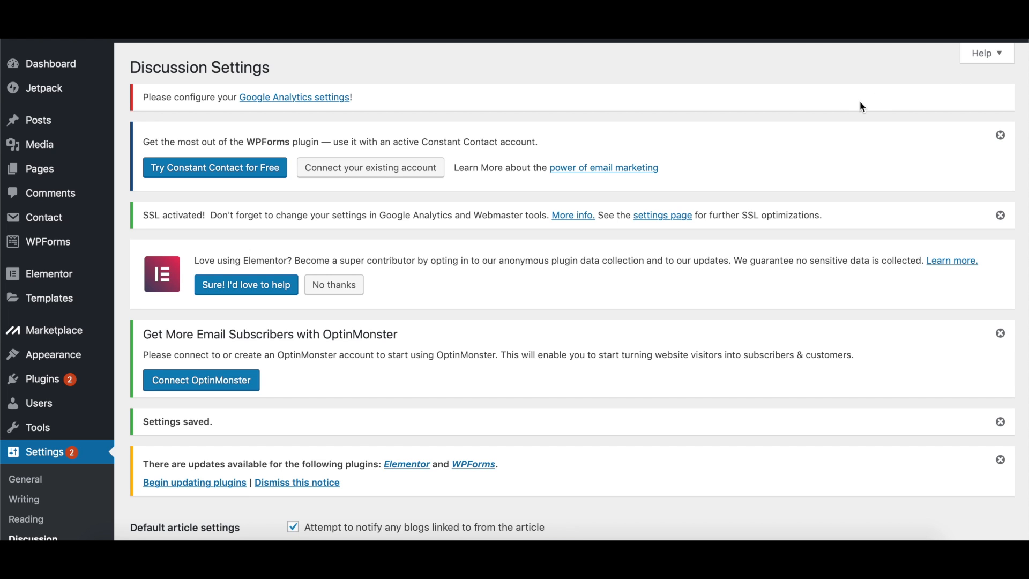